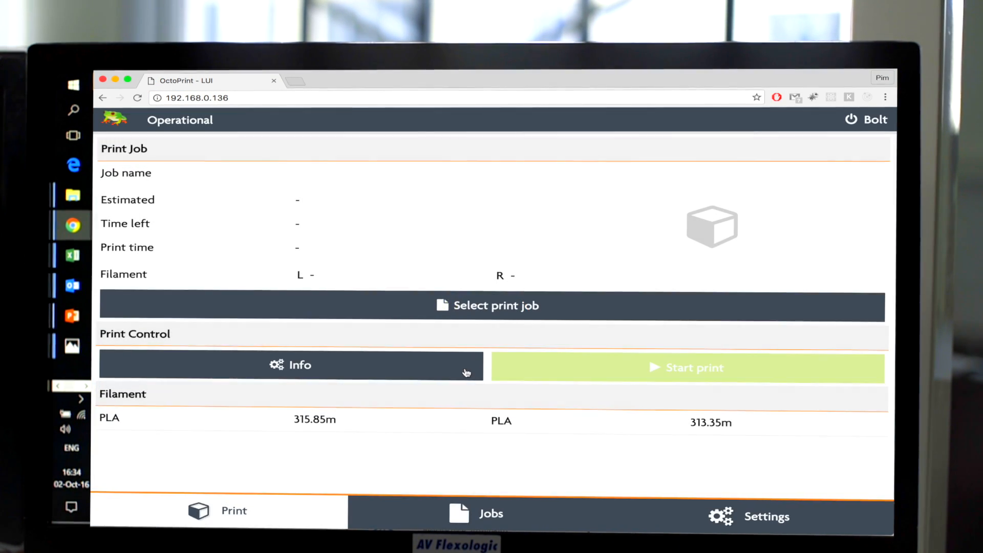
Open the Jobs list of files on the printer, which is still empty.
left_click(491, 513)
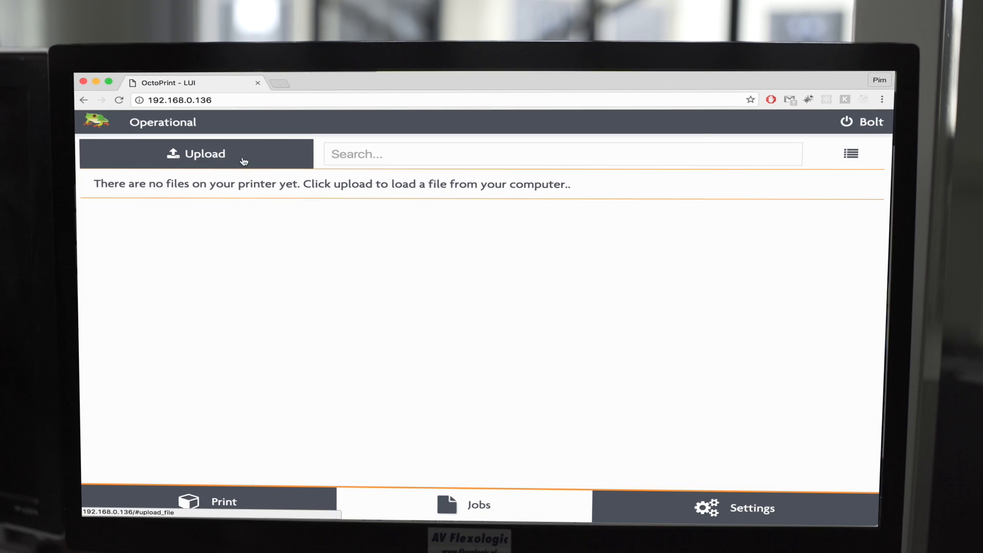
Upload engine_block_gcode from the computer and start printing it.
left_click(196, 154)
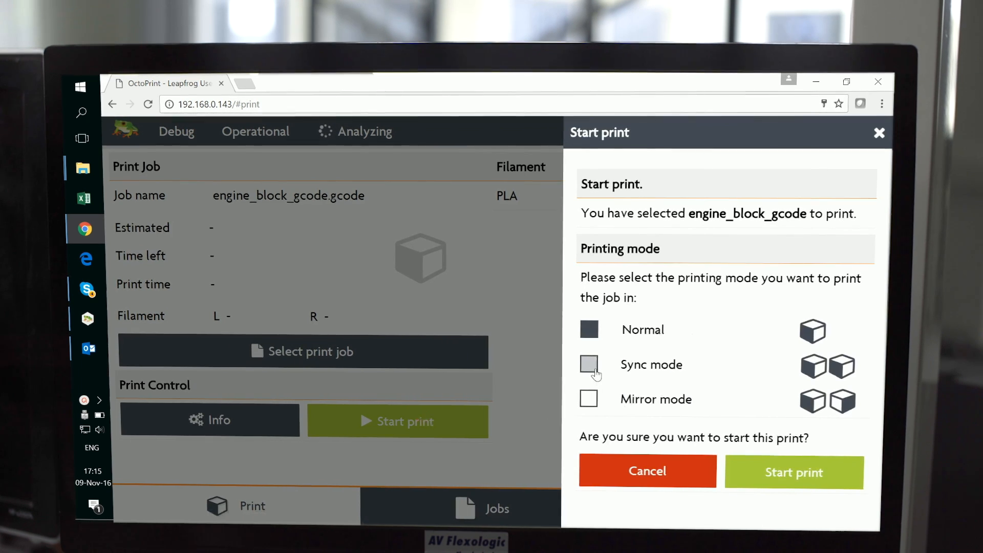
Choose Sync mode, bringing up the left-side slicing warning for sync/mirror prints.
left_click(589, 364)
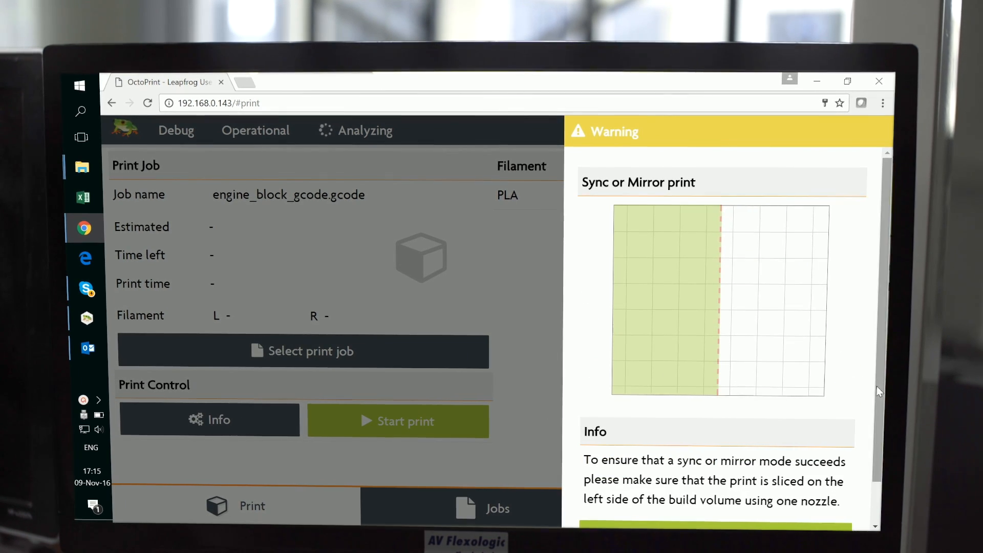